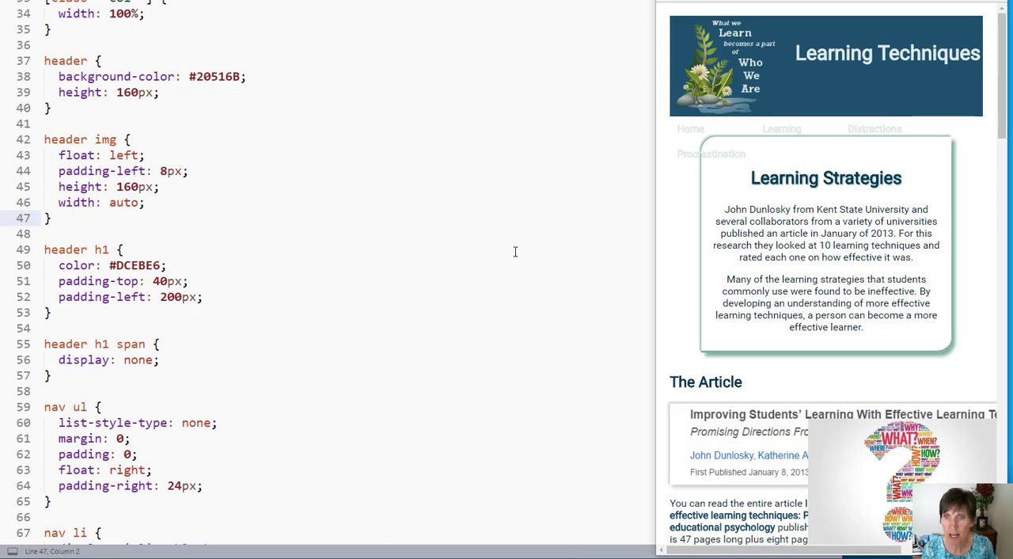
{"action": "mouse_move", "coordinate": [843, 209]}
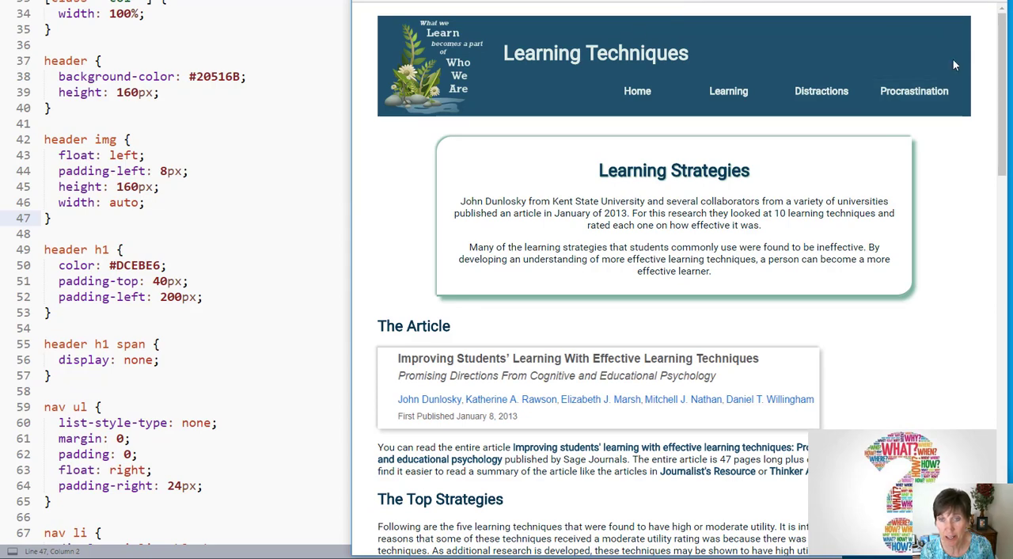
{"action": "mouse_move", "coordinate": [351, 205]}
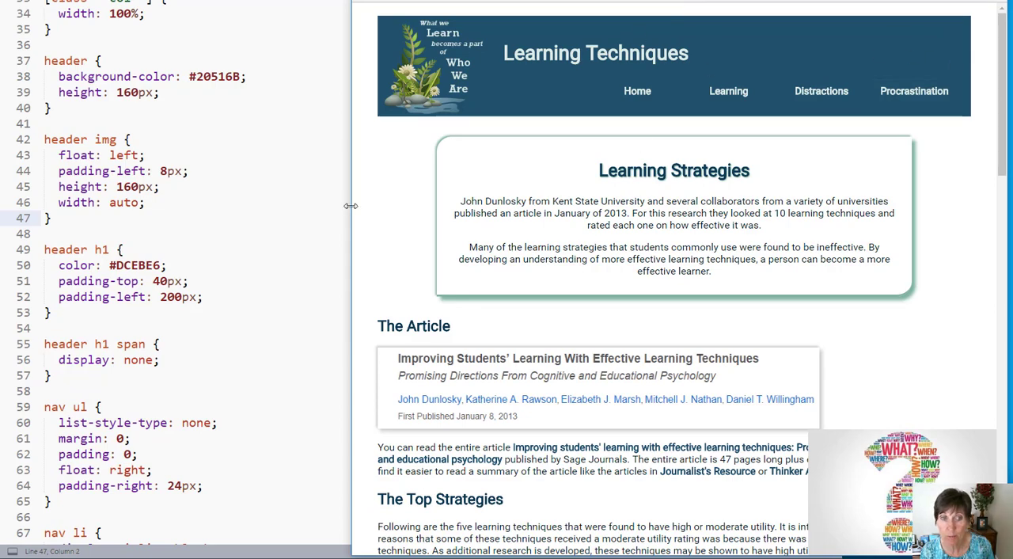
Move </header> above <nav> in the learning page so the nav sits below the header, and save
{"action": "left_click_drag", "start_coordinate": [350, 206], "coordinate": [582, 193]}
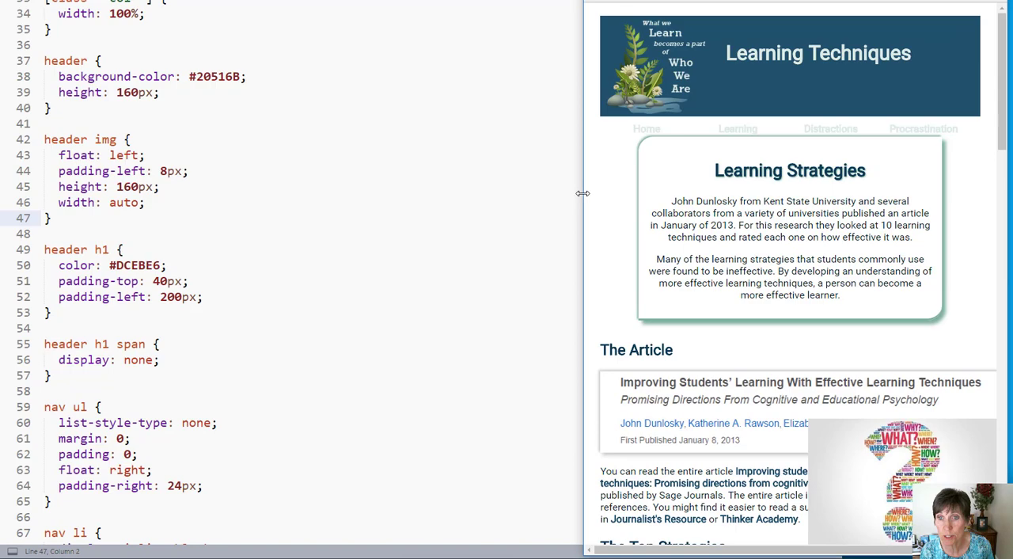
{"action": "mouse_move", "coordinate": [495, 206]}
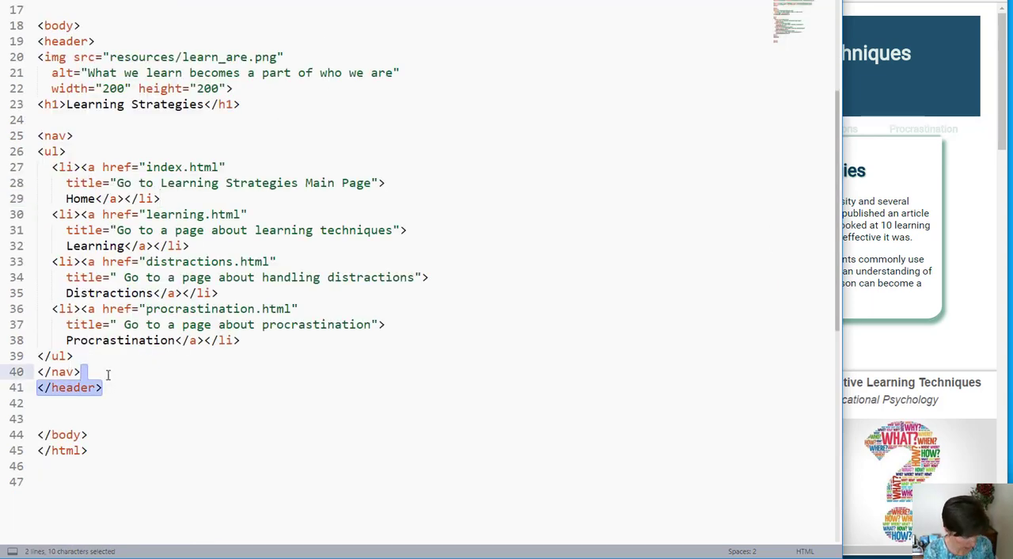
{"action": "key", "text": "Ctrl+x"}
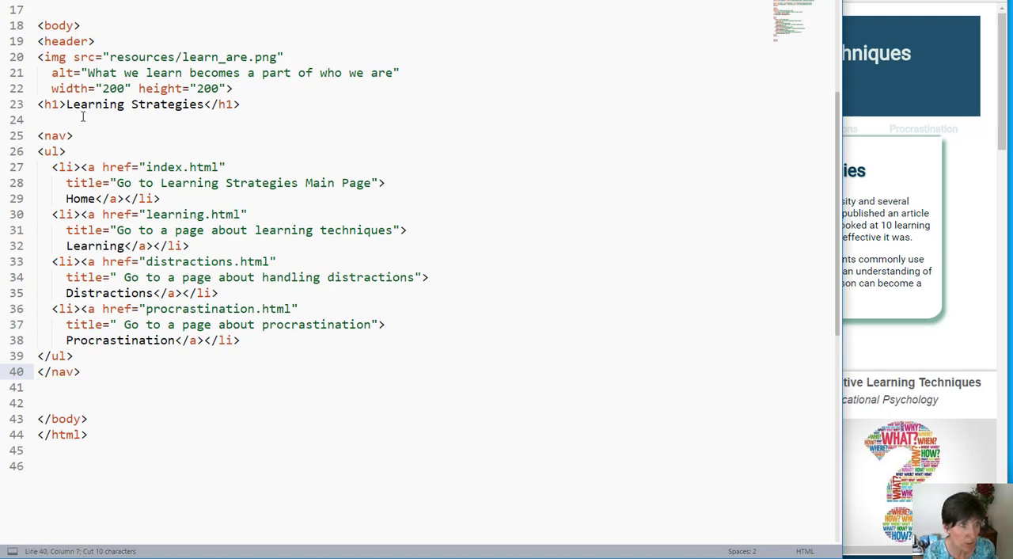
{"action": "type", "text": "</header>"}
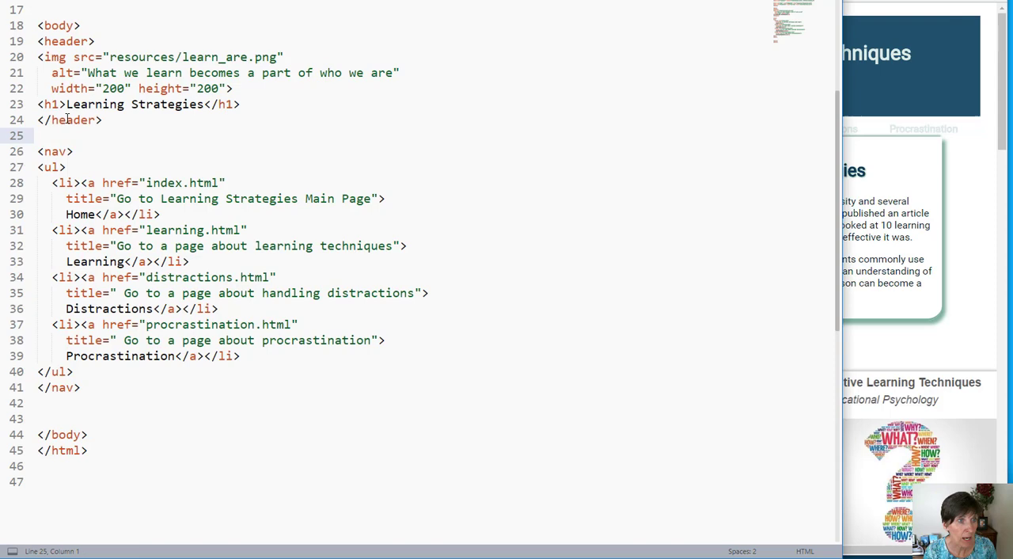
{"action": "left_click_drag", "start_coordinate": [38, 41], "coordinate": [101, 120]}
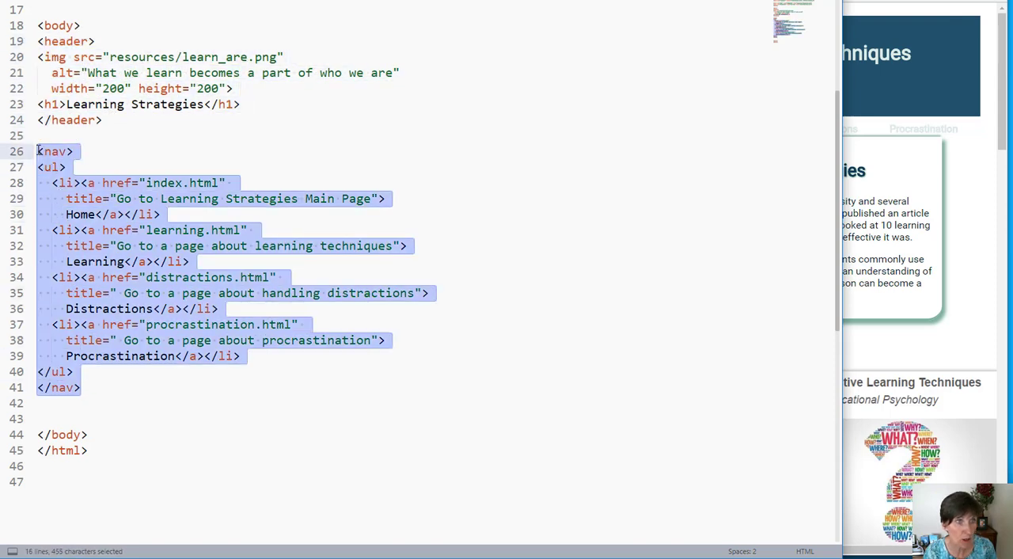
{"action": "key", "text": "ctrl+s"}
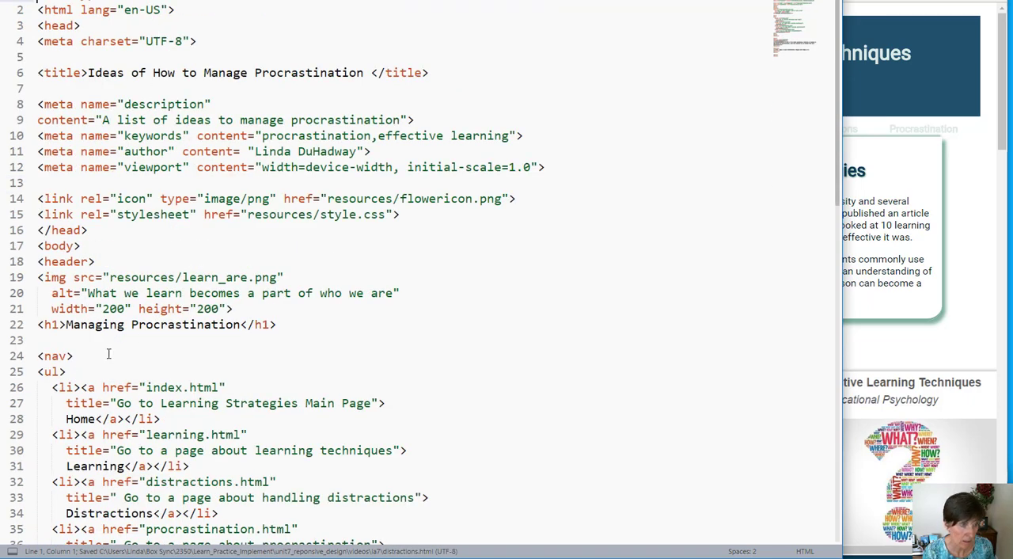
Check the header and nav blocks in the Managing Procrastination page and save it
{"action": "scroll", "scroll_direction": "down", "scroll_amount": 3}
{"action": "type", "text": "</header>"}
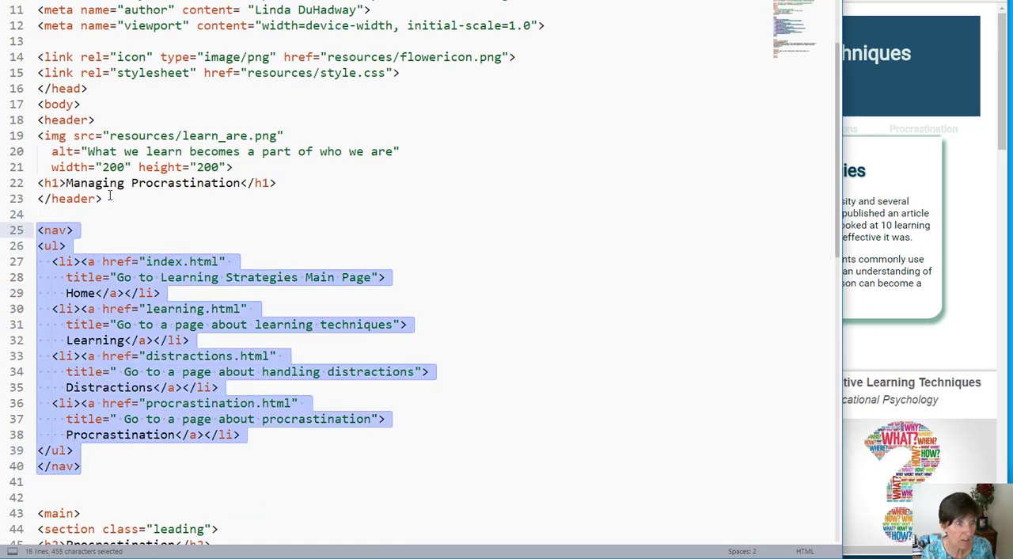
{"action": "left_click", "coordinate": [56, 121]}
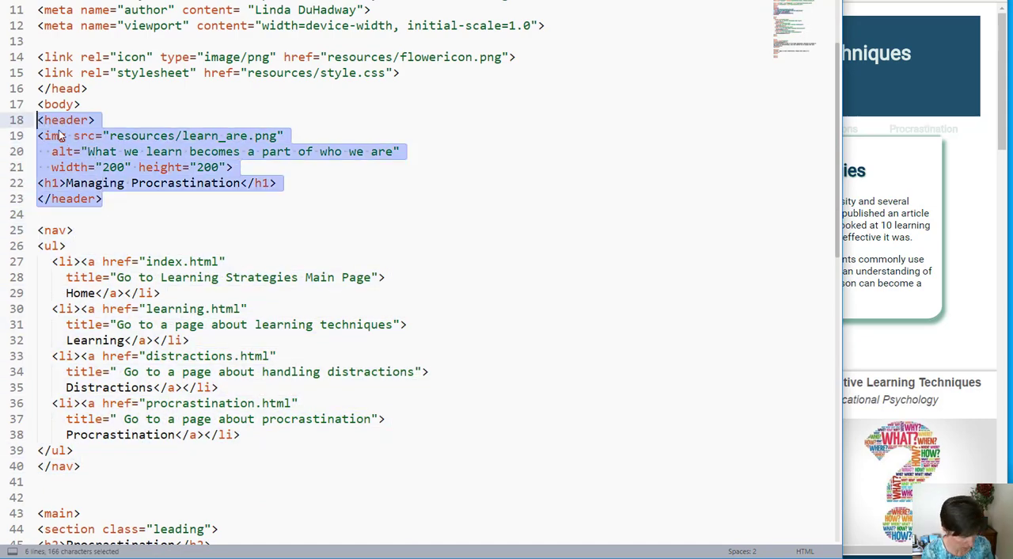
{"action": "key", "text": "ctrl+s"}
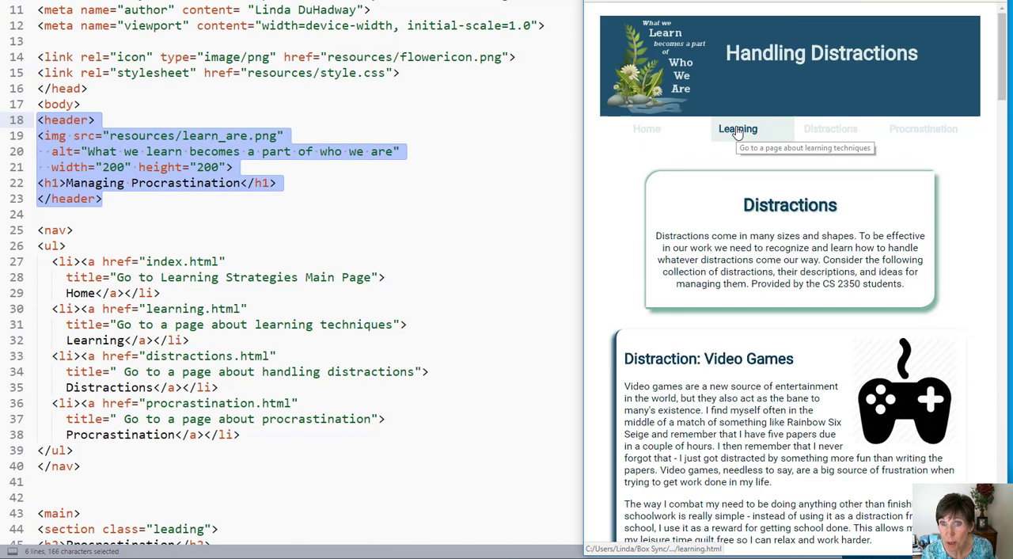
Follow a nav link to the Managing Procrastination page and narrow the preview to phone width
{"action": "left_click", "coordinate": [923, 128]}
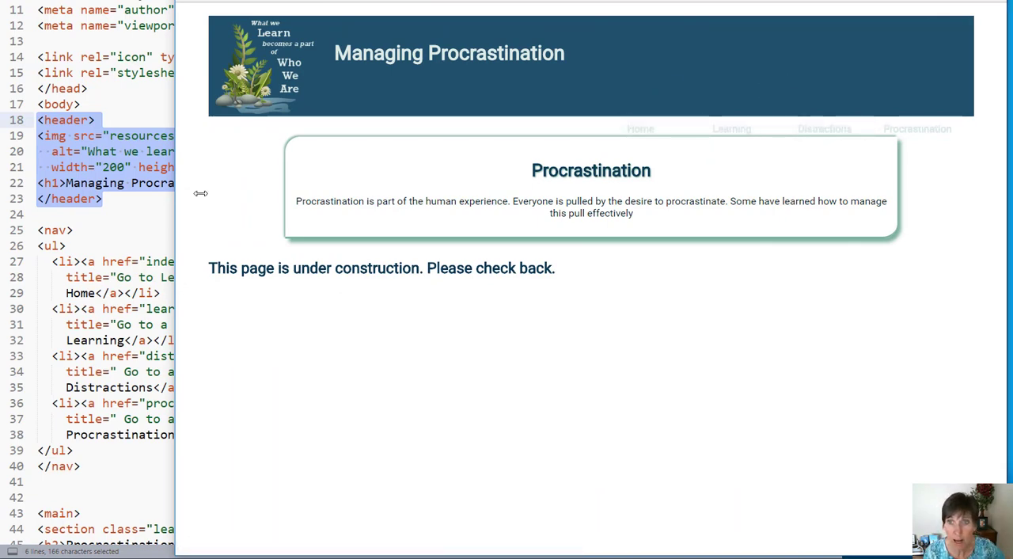
{"action": "left_click_drag", "start_coordinate": [199, 193], "coordinate": [626, 212]}
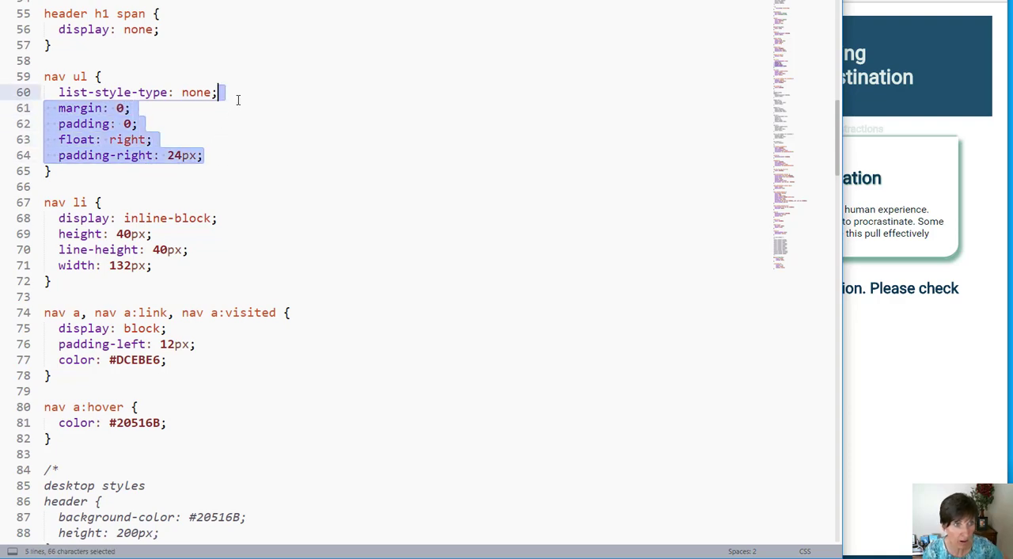
Remove float: right and padding-right from nav ul and set nav li width to 100%
{"action": "key", "text": "Delete"}
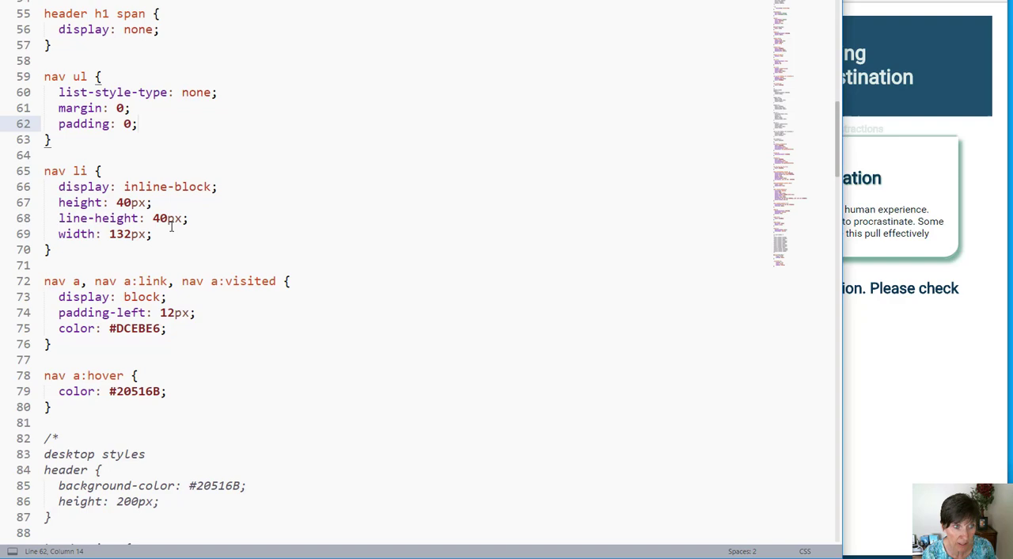
{"action": "mouse_move", "coordinate": [149, 237]}
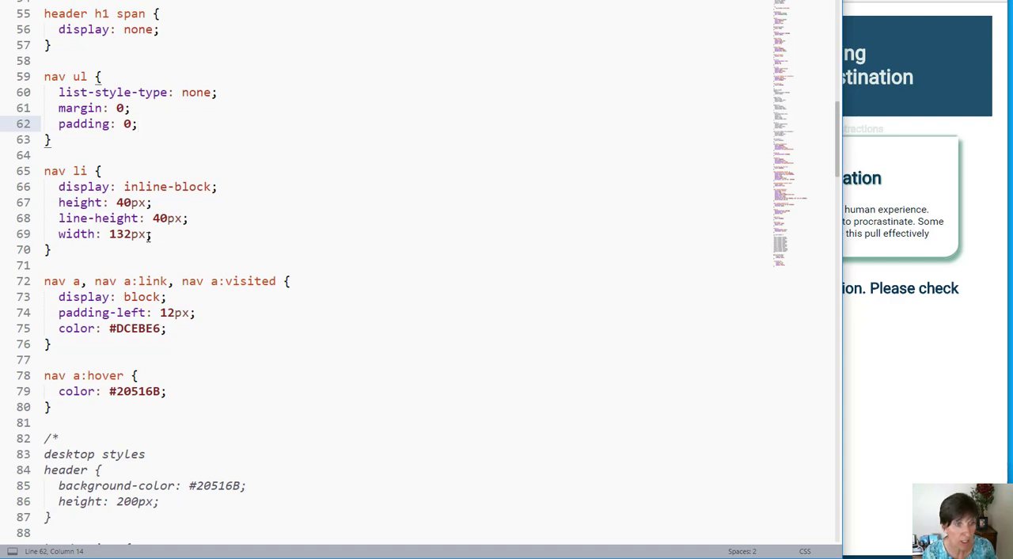
{"action": "double_click", "coordinate": [127, 234]}
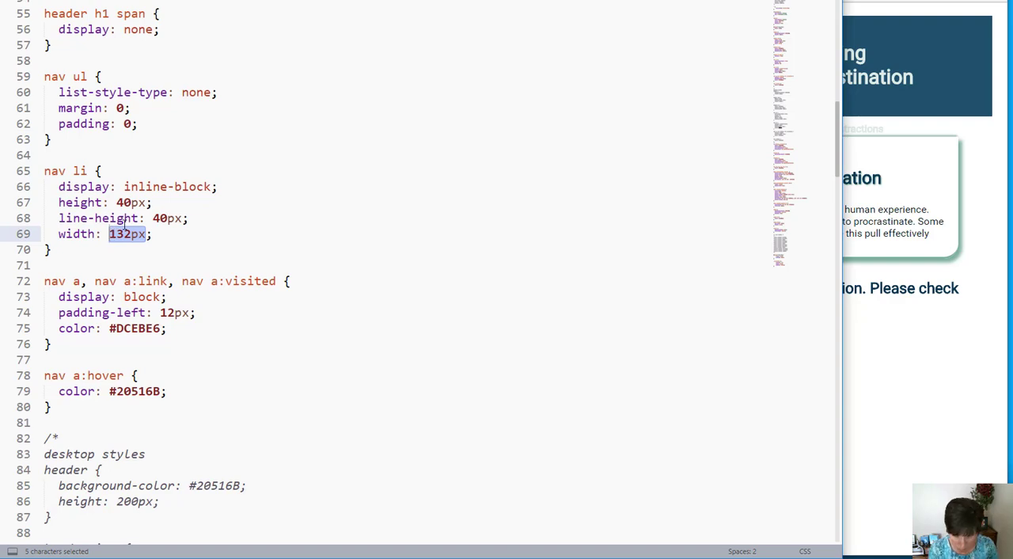
{"action": "type", "text": "100"}
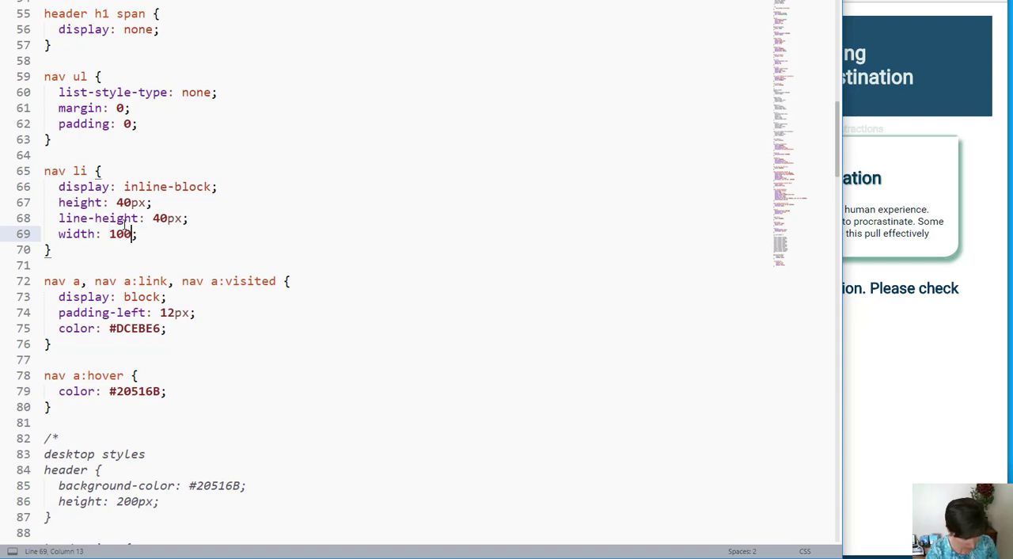
{"action": "type", "text": "%"}
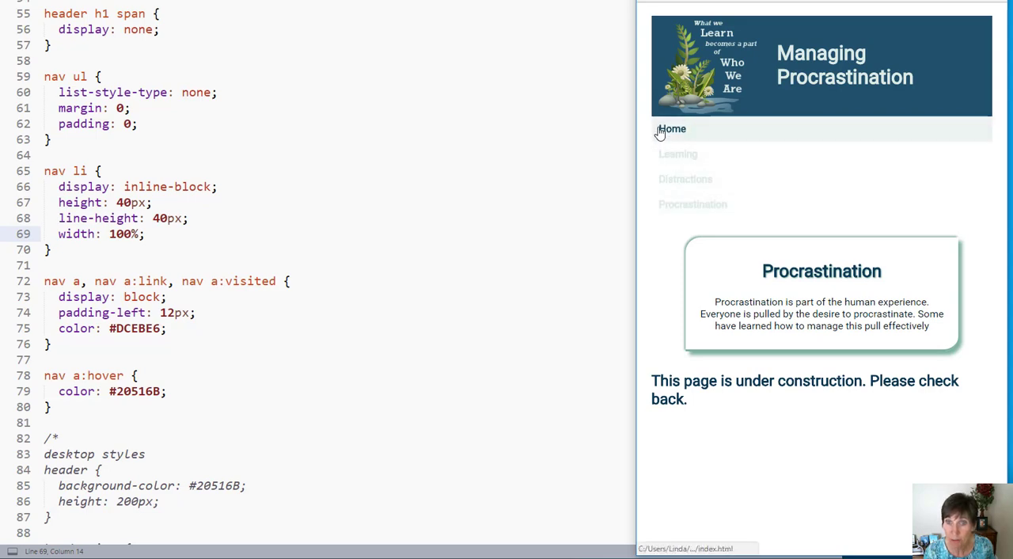
{"action": "mouse_move", "coordinate": [934, 135]}
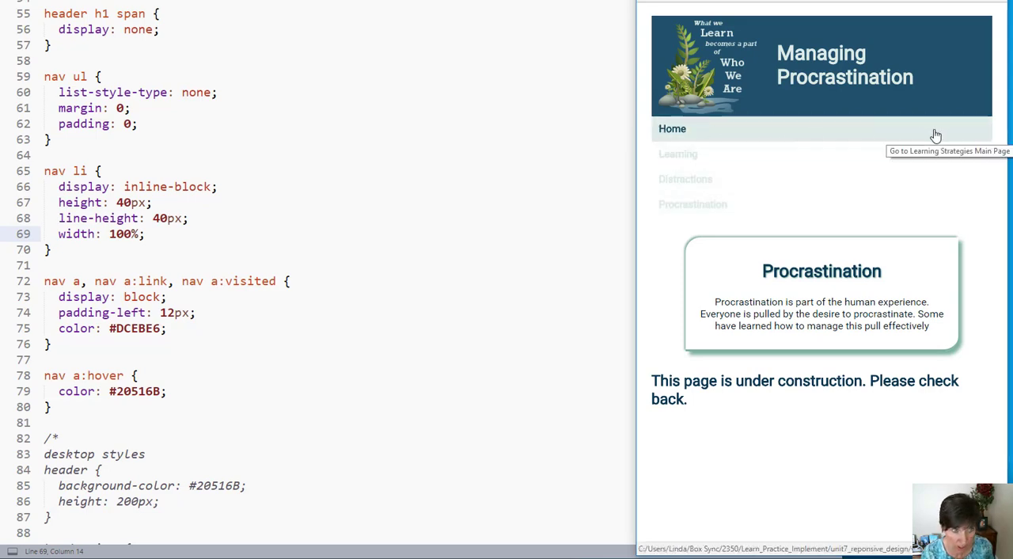
Give nav a a dark background and text-align: center, drop padding-left: 12px, and save
{"action": "left_click", "coordinate": [166, 328]}
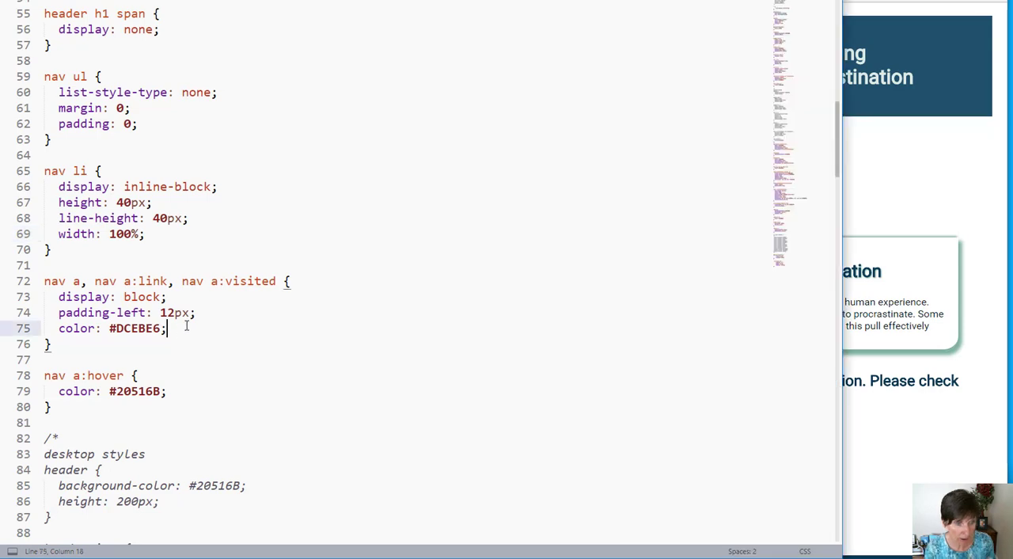
{"action": "type", "text": "background-color: #20516B"}
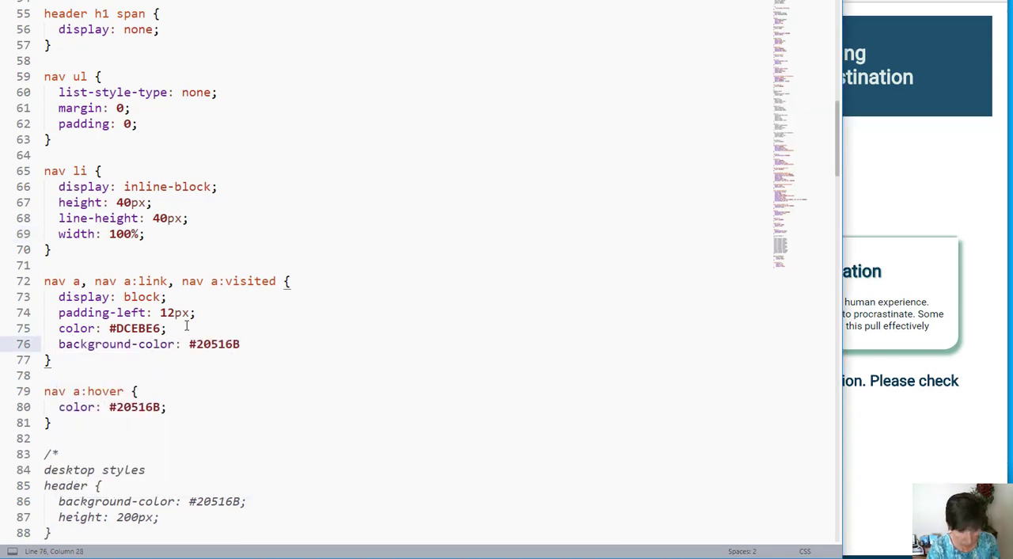
{"action": "key", "text": "Enter"}
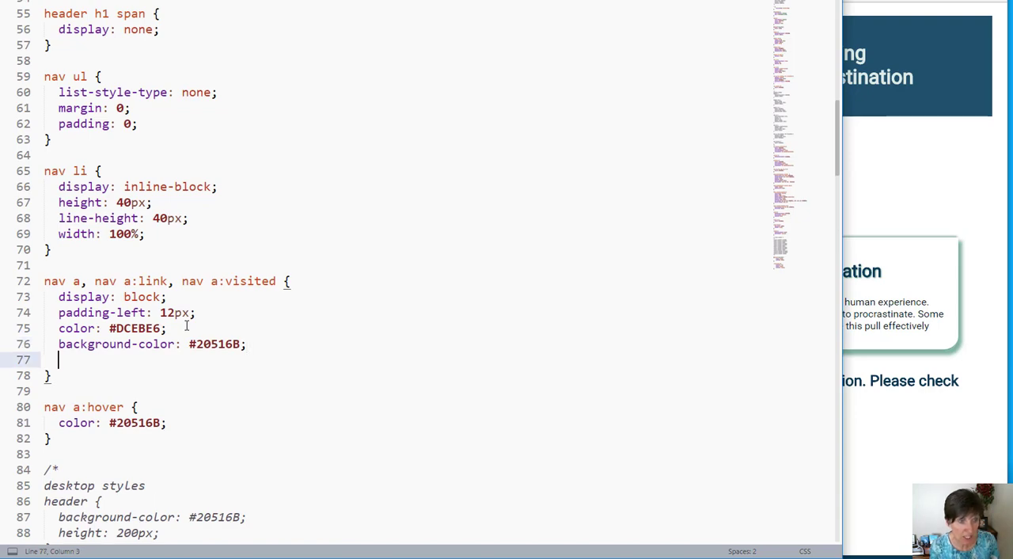
{"action": "type", "text": "text-align: center;"}
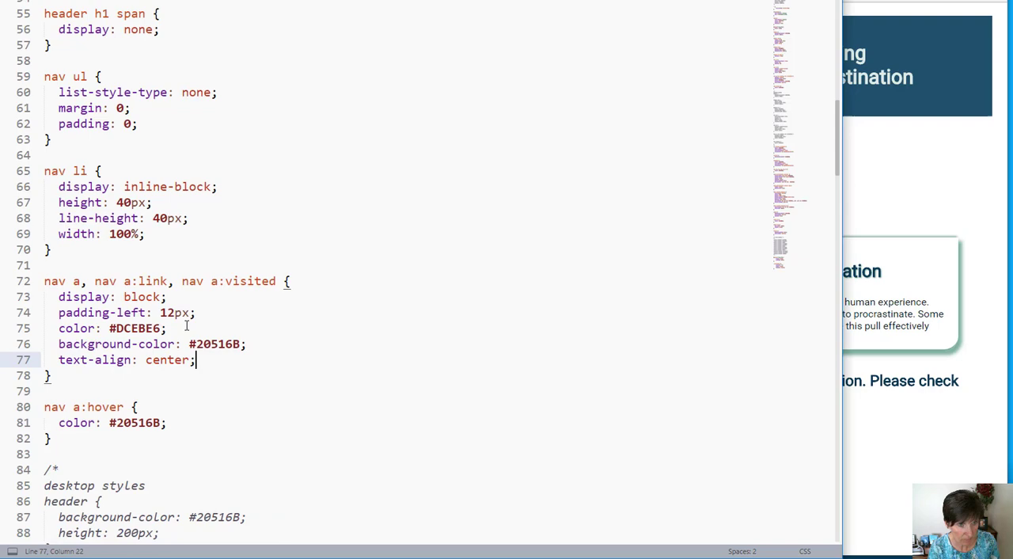
{"action": "left_click", "coordinate": [196, 311]}
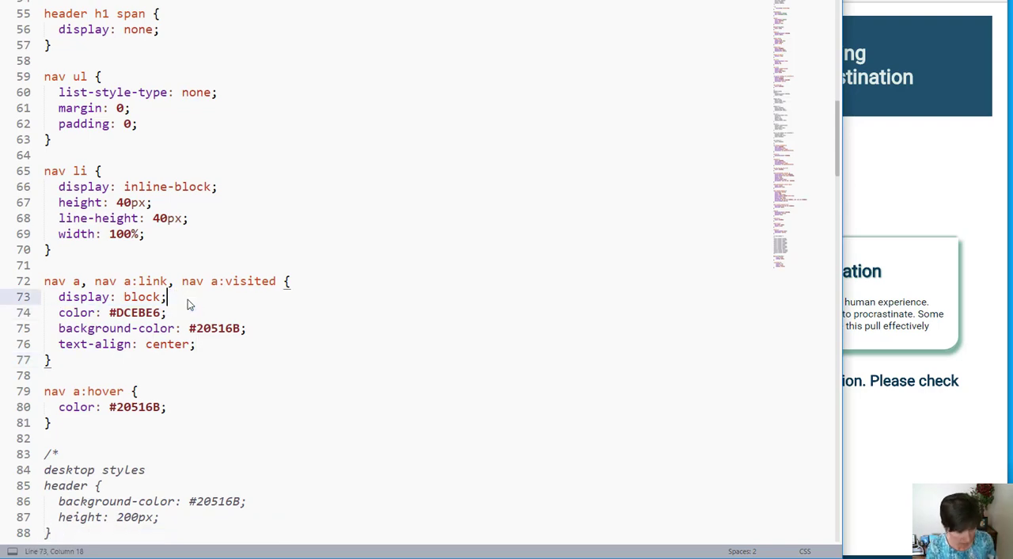
{"action": "key", "text": "ctrl+s"}
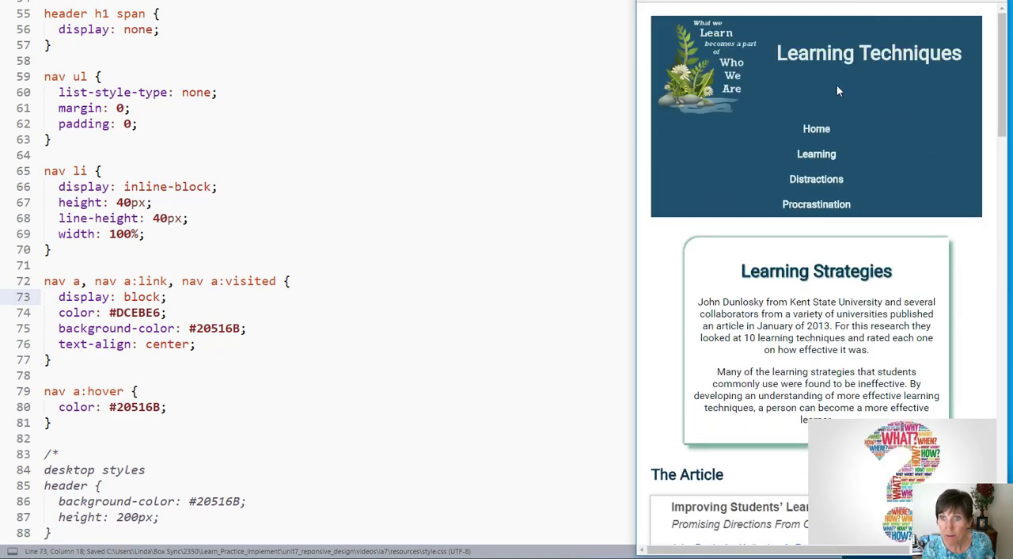
{"action": "mouse_move", "coordinate": [817, 205]}
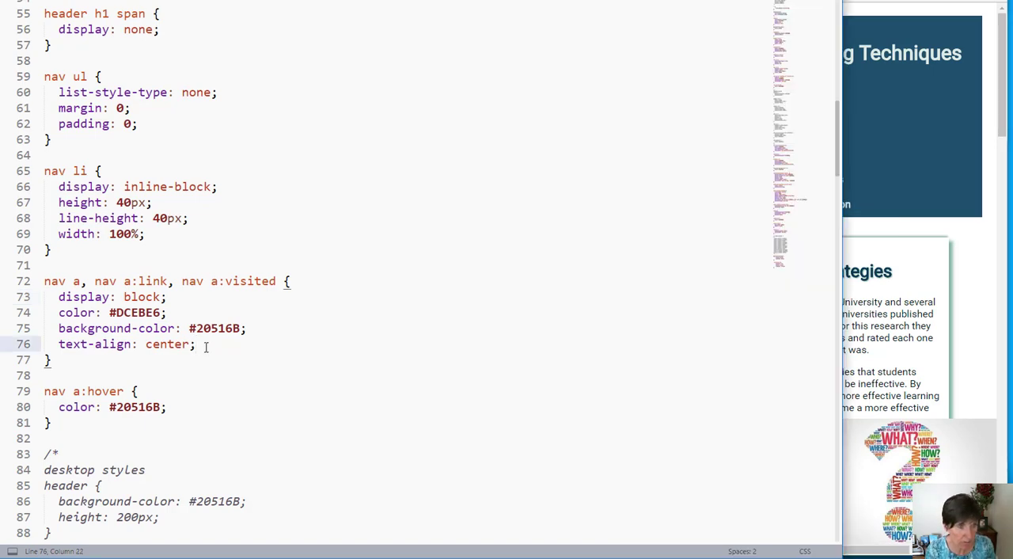
Add border: 2px #DCEBE6 solid to nav a and save to preview the outlined links
{"action": "type", "text": "border: 2px #DCEBE6 solid;"}
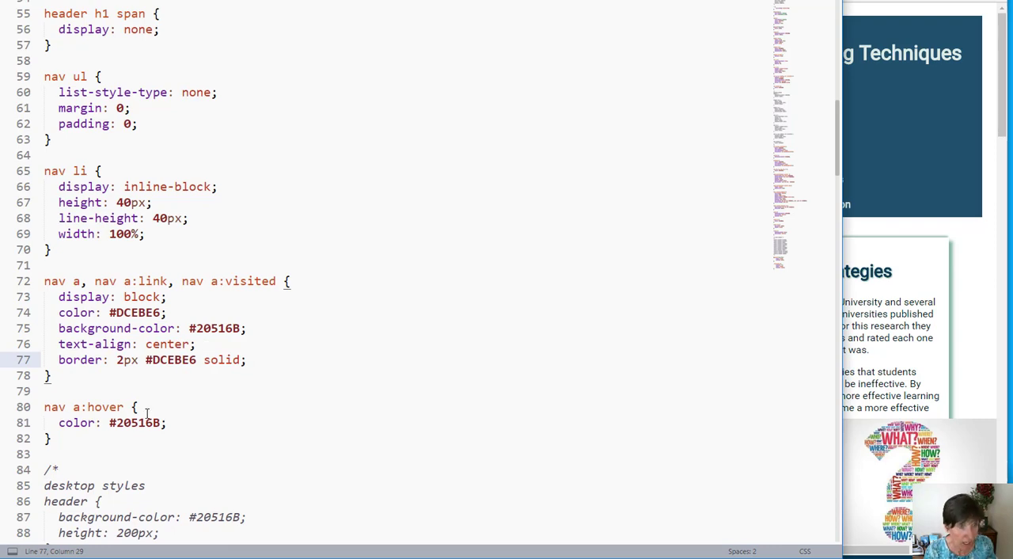
{"action": "scroll", "scroll_direction": "down", "scroll_amount": 3}
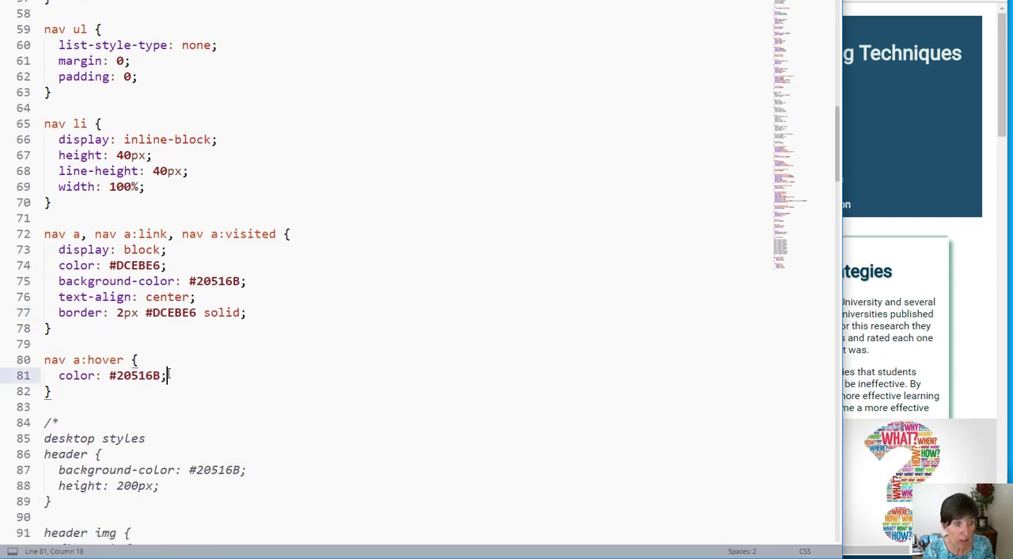
{"action": "key", "text": "ctrl+s"}
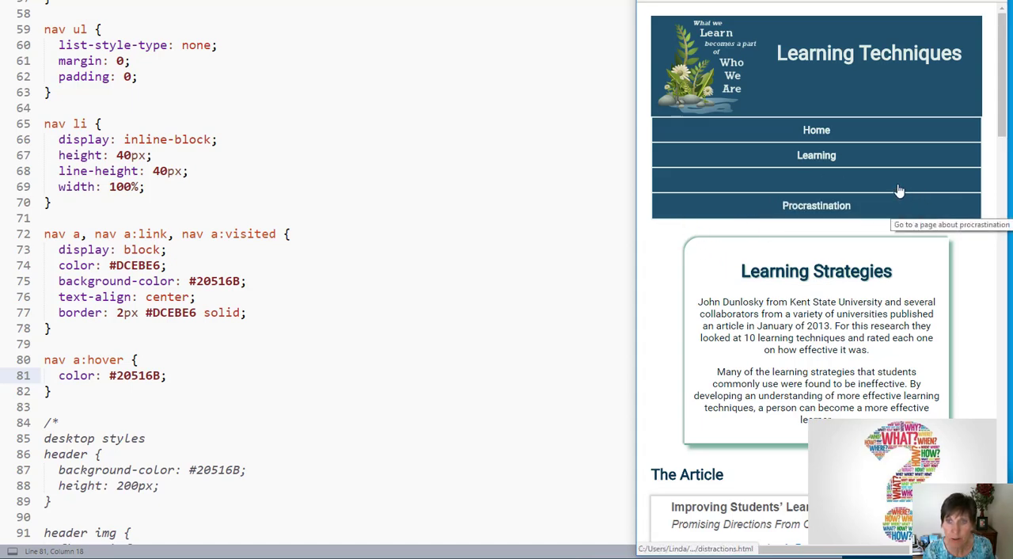
{"action": "mouse_move", "coordinate": [877, 137]}
{"action": "type", "text": "background-color:"}
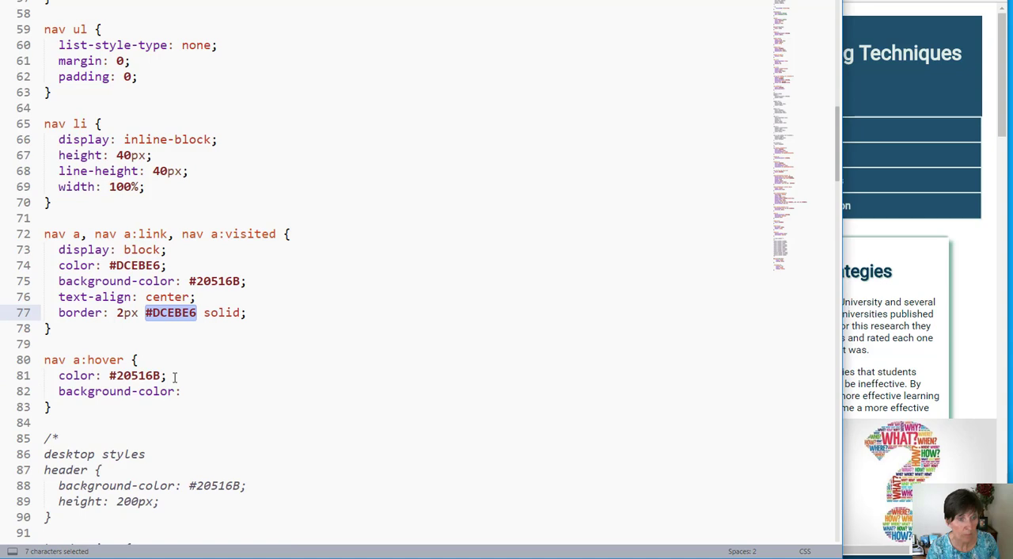
Set nav a:hover background-color to #DCEBE6, save, and review the stylesheet
{"action": "type", "text": "#DCEBE6"}
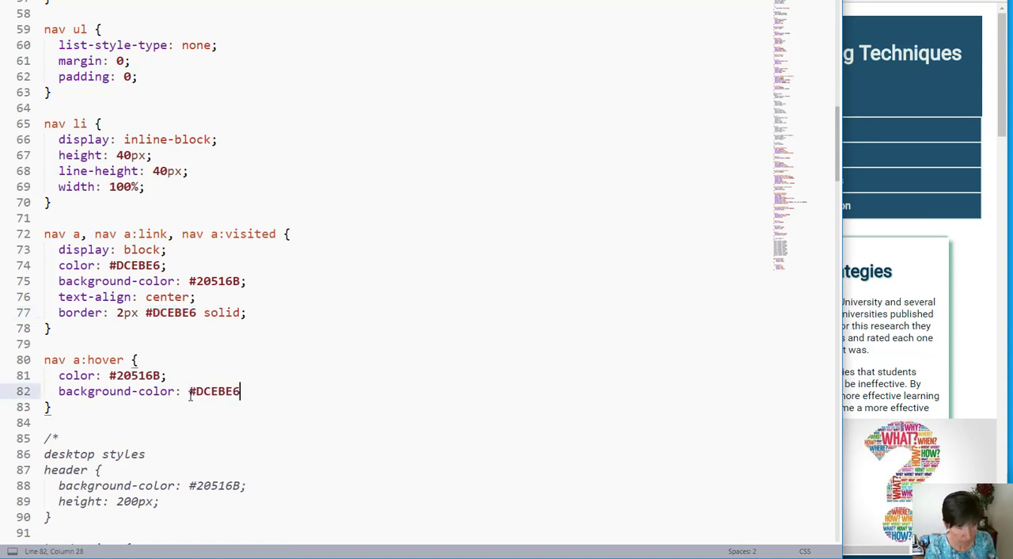
{"action": "key", "text": "ctrl+s"}
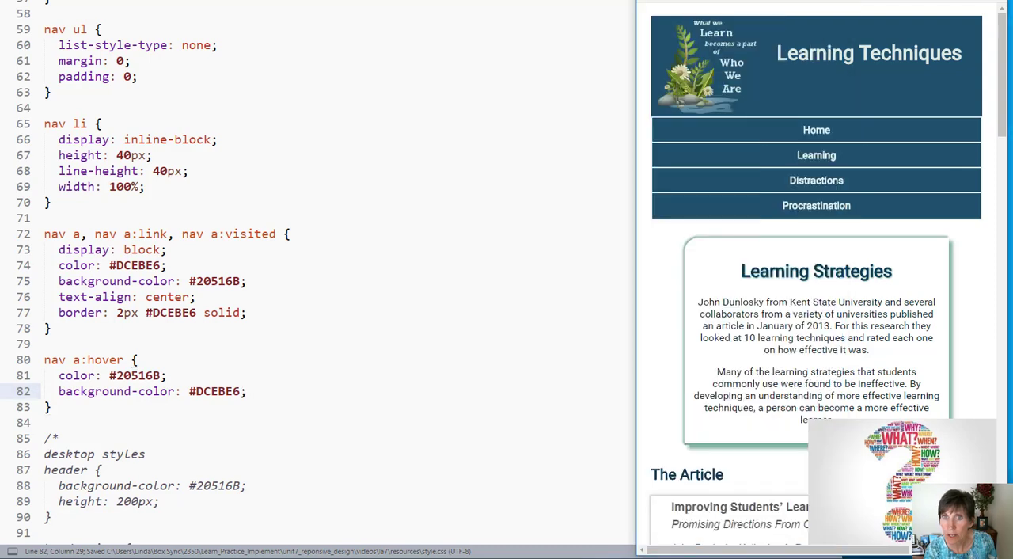
{"action": "mouse_move", "coordinate": [735, 119]}
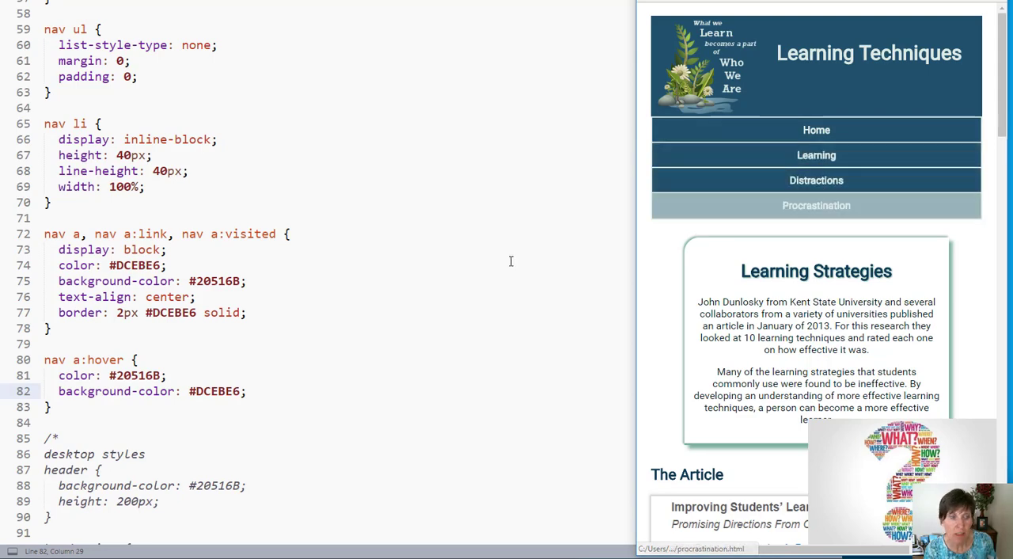
{"action": "scroll", "scroll_direction": "down", "scroll_amount": 3}
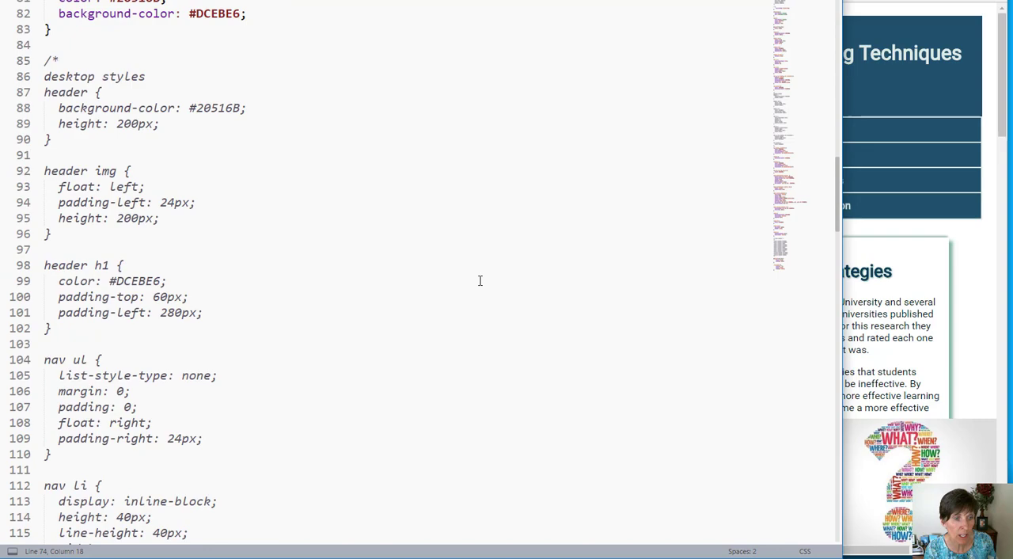
{"action": "scroll", "scroll_direction": "down", "scroll_amount": 3}
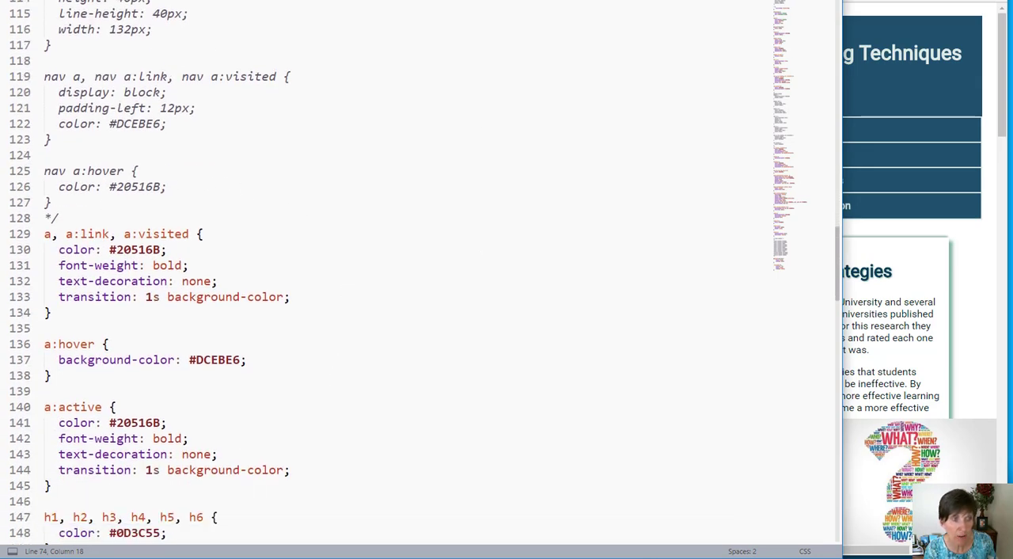
{"action": "scroll", "scroll_direction": "up", "scroll_amount": 3}
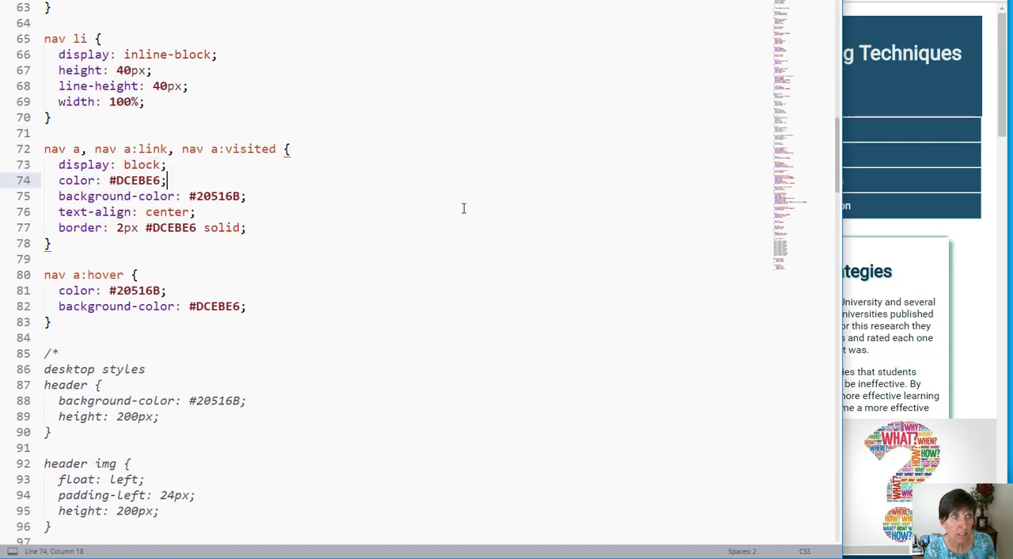
{"action": "scroll", "scroll_direction": "up", "scroll_amount": 3}
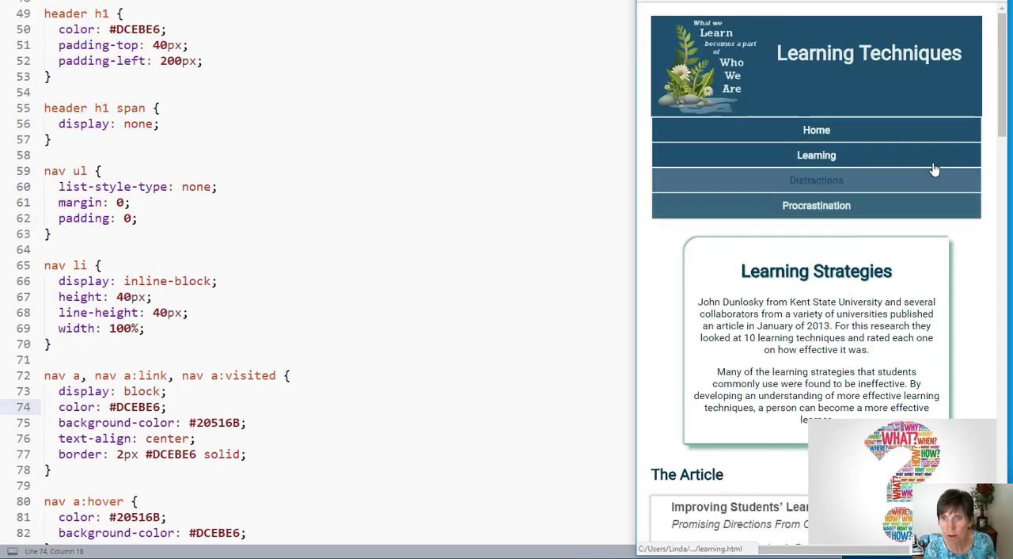
{"action": "scroll", "scroll_direction": "down", "scroll_amount": 3}
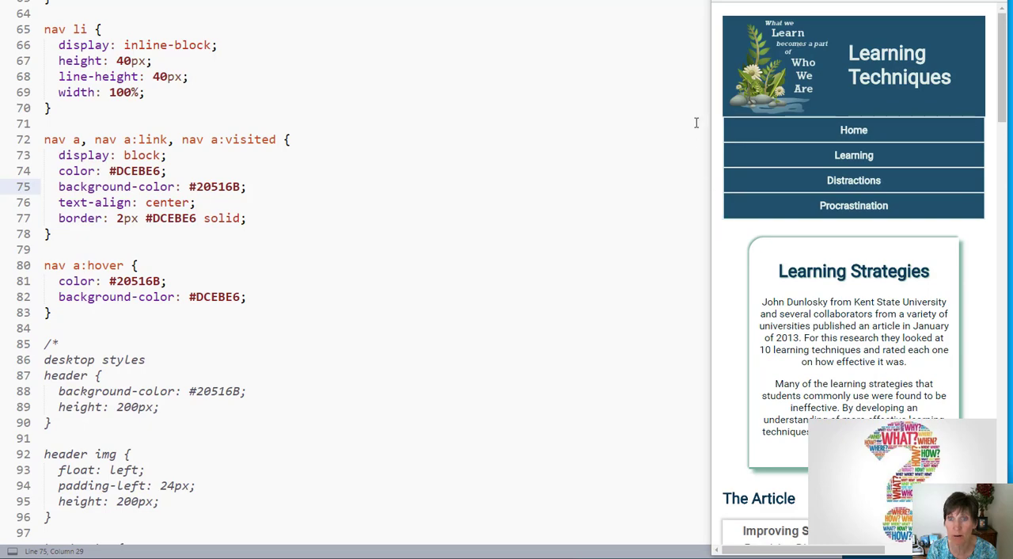
{"action": "mouse_move", "coordinate": [84, 234]}
{"action": "type", "text": "-"}
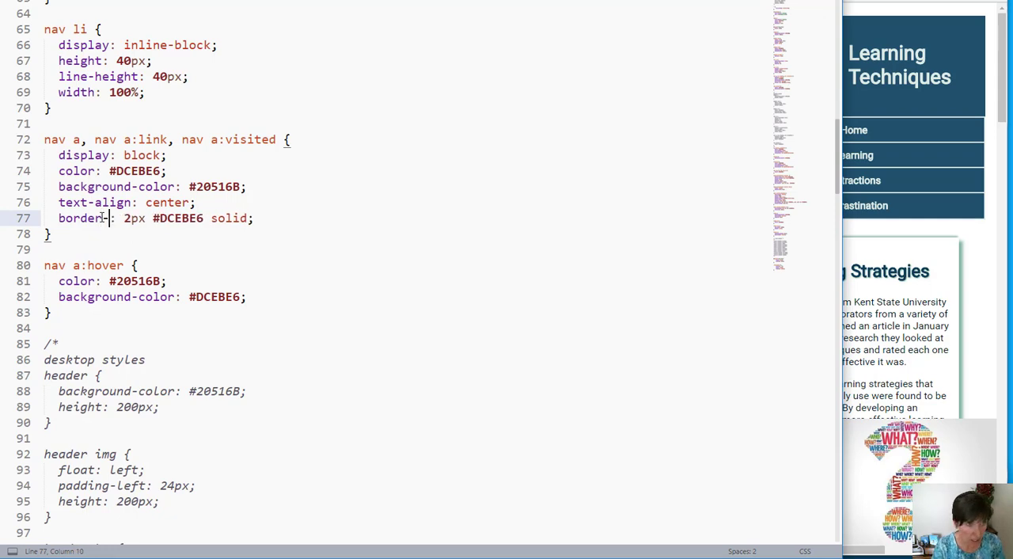
Replace the nav a border with border-top and border-bottom, each 2px #DCEBE6 solid
{"action": "type", "text": "ttom: 2px #DCEBE6 solid;"}
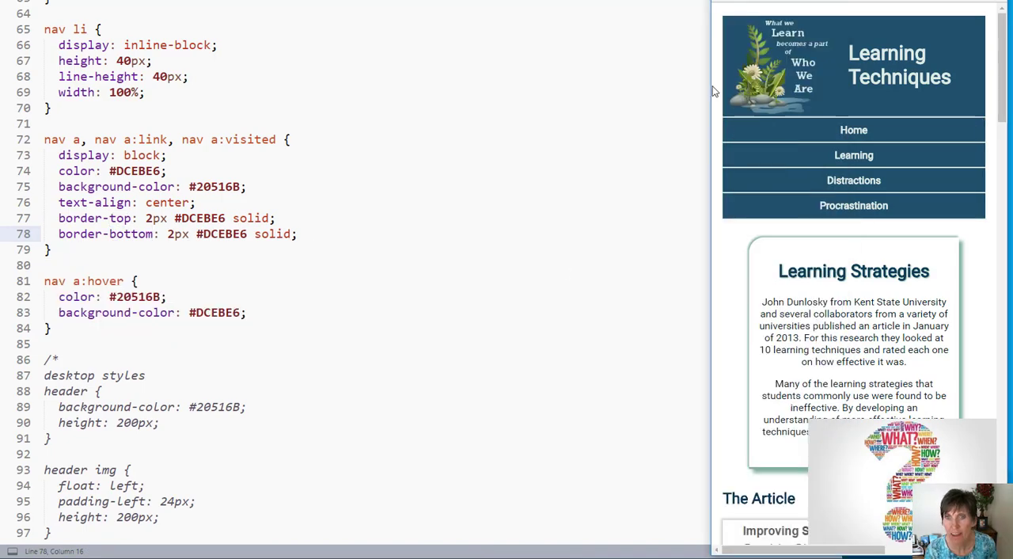
{"action": "mouse_move", "coordinate": [965, 171]}
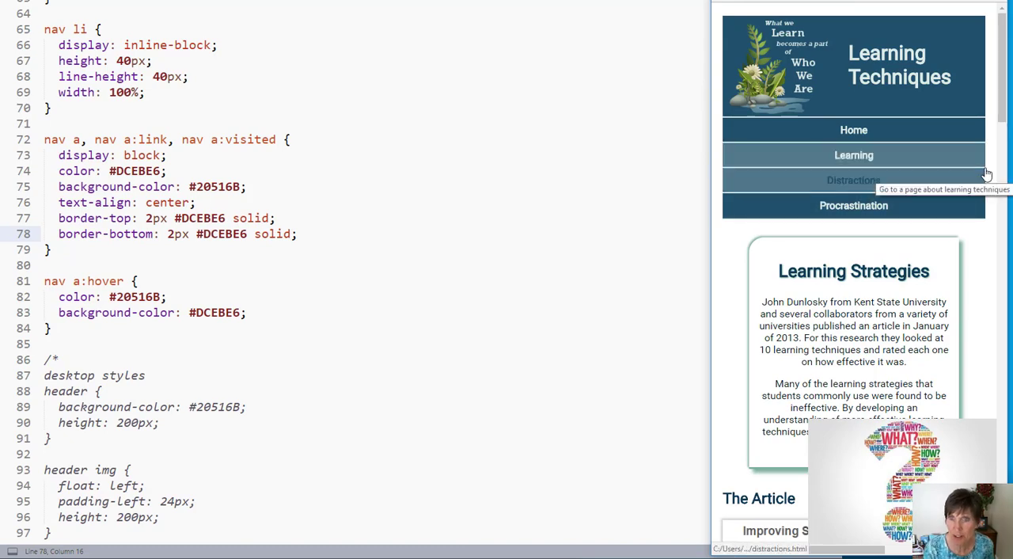